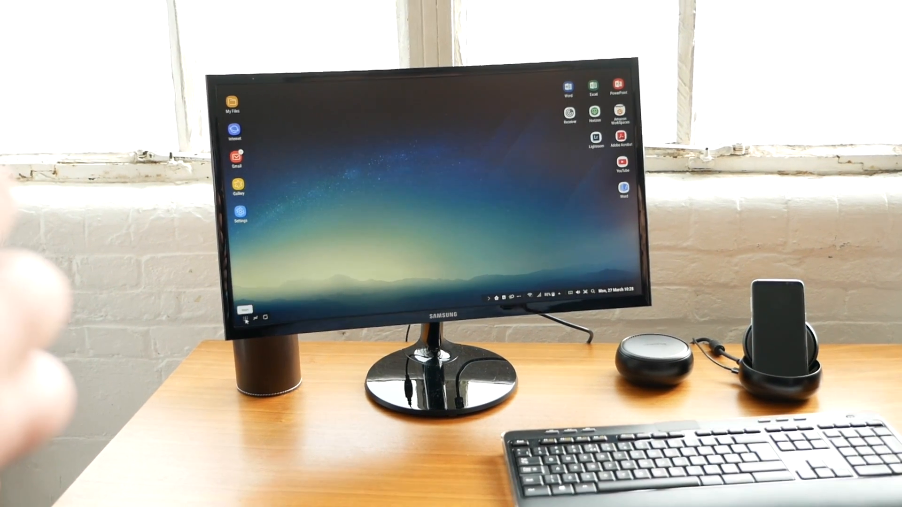
Show the recent notifications panel from the DeX taskbar.
left_click(243, 317)
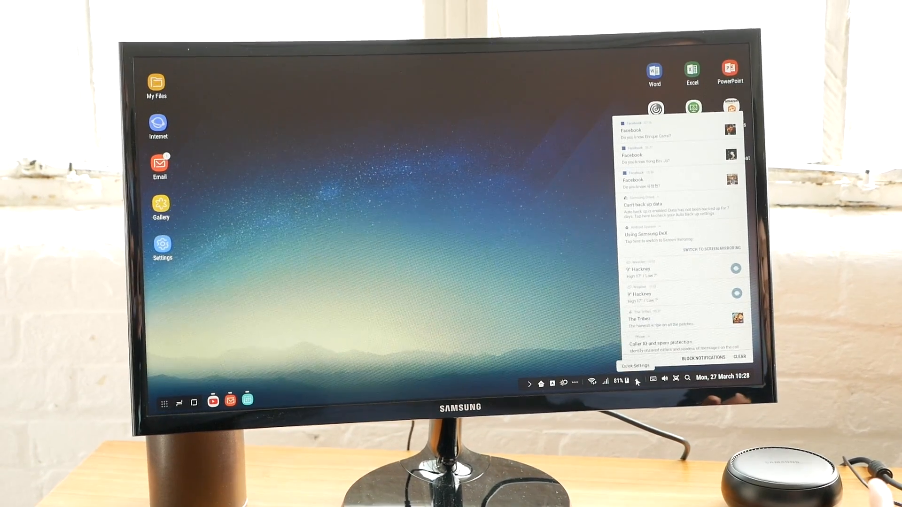
left_click(634, 366)
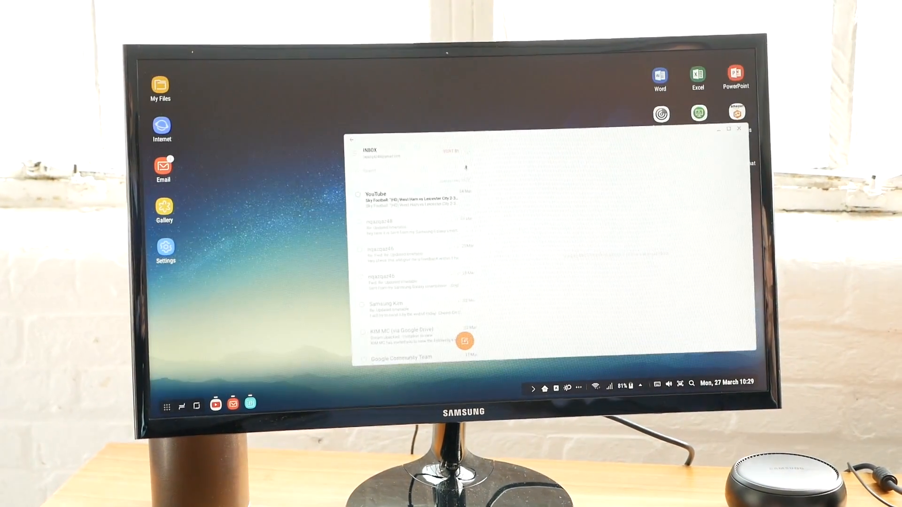
Reveal the Internet shortcut's Remove shortcut / Uninstall options, then dismiss them.
right_click(162, 127)
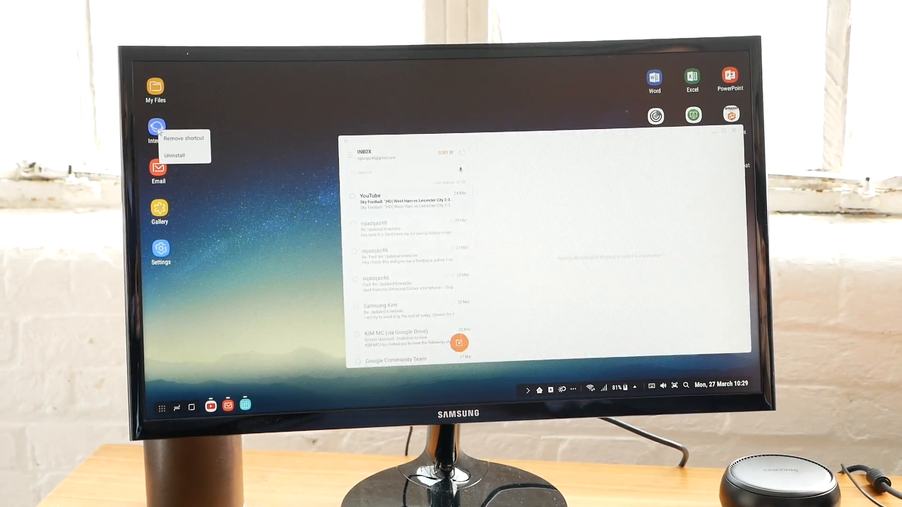
left_click(212, 188)
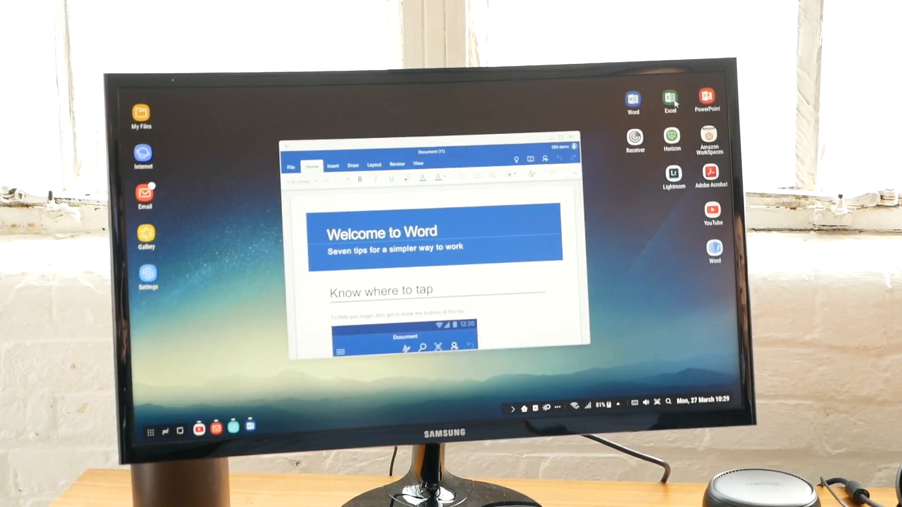
Launch Excel from the desktop next to the Welcome to Word document.
left_click(669, 98)
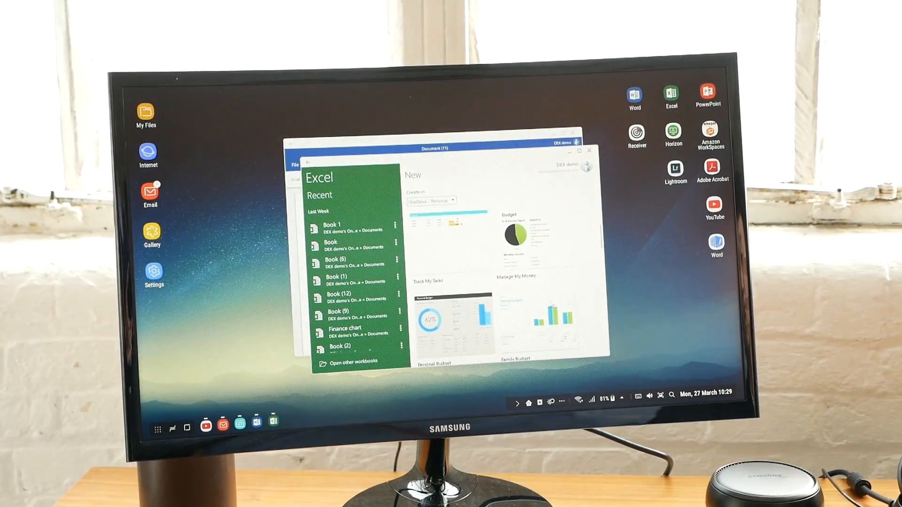
left_click(709, 94)
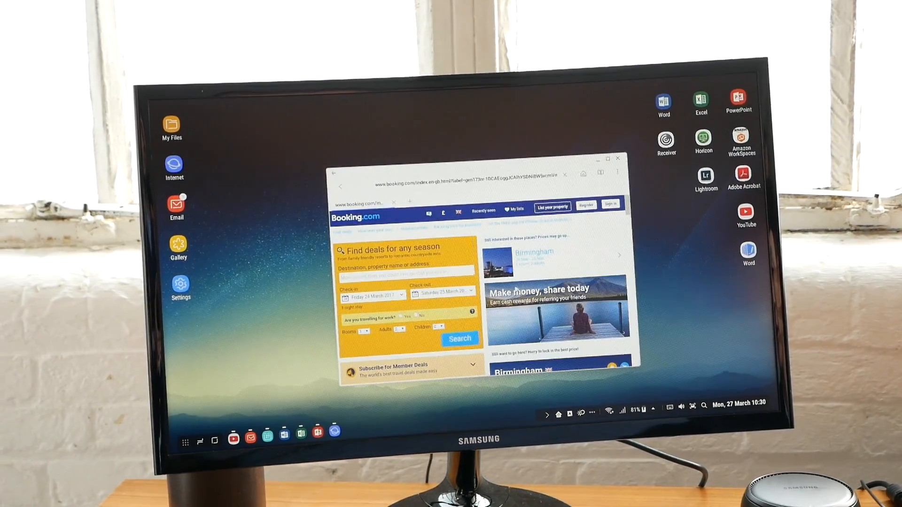
Scroll down the Booking.com deals page in Samsung Internet.
scroll("down", 3)
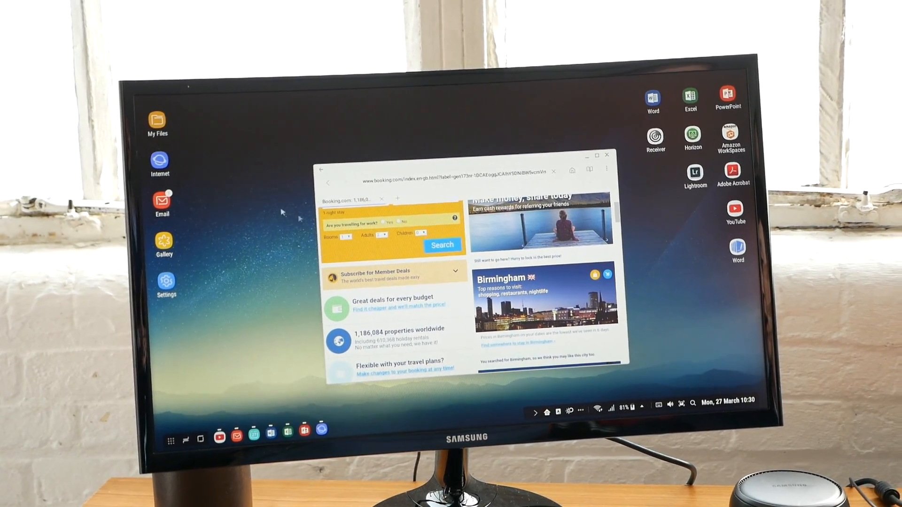
left_click(442, 245)
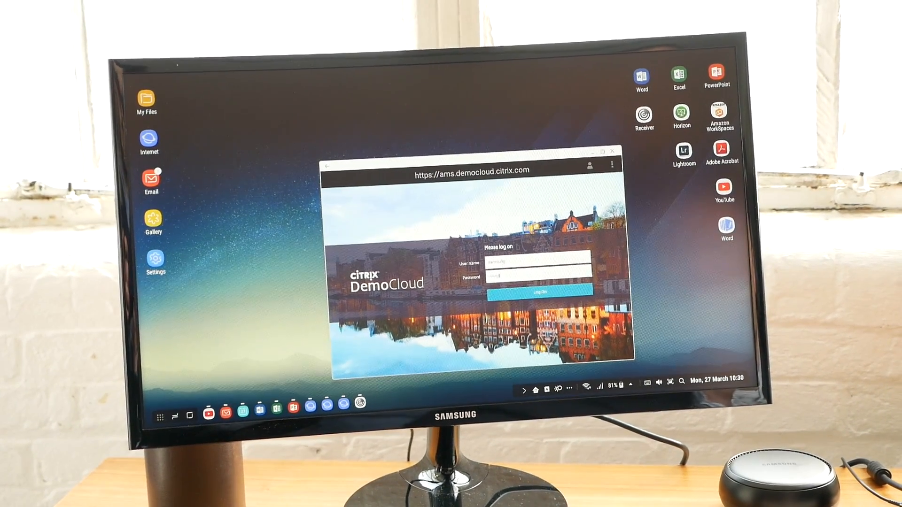
Log on to DemoCloud and launch the Amsterdam EMEA Desktop from Favorites.
left_click(538, 291)
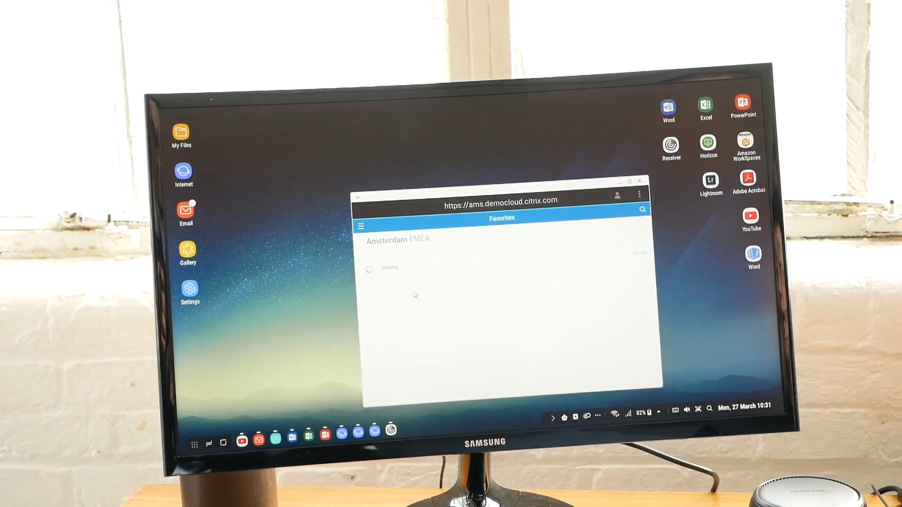
left_click(389, 268)
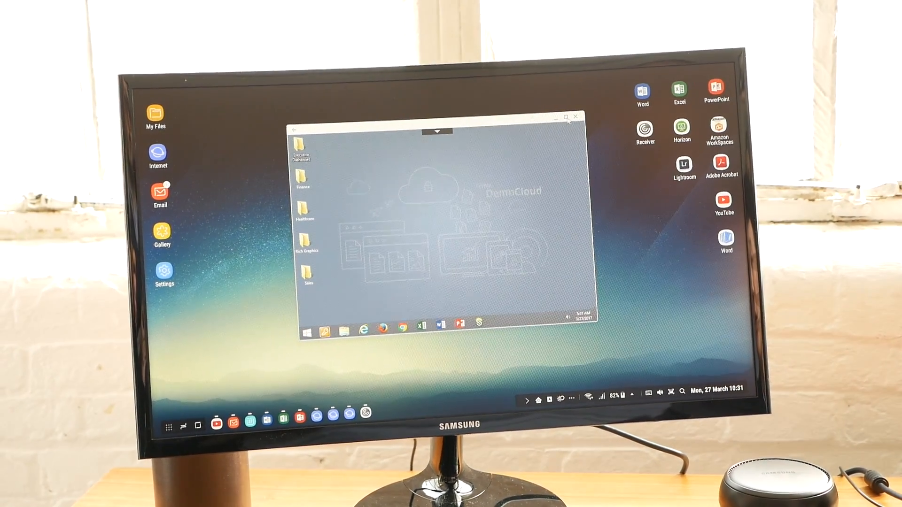
Maximise the Citrix session and open Loan Dashboard from the Finance folder.
left_click(565, 116)
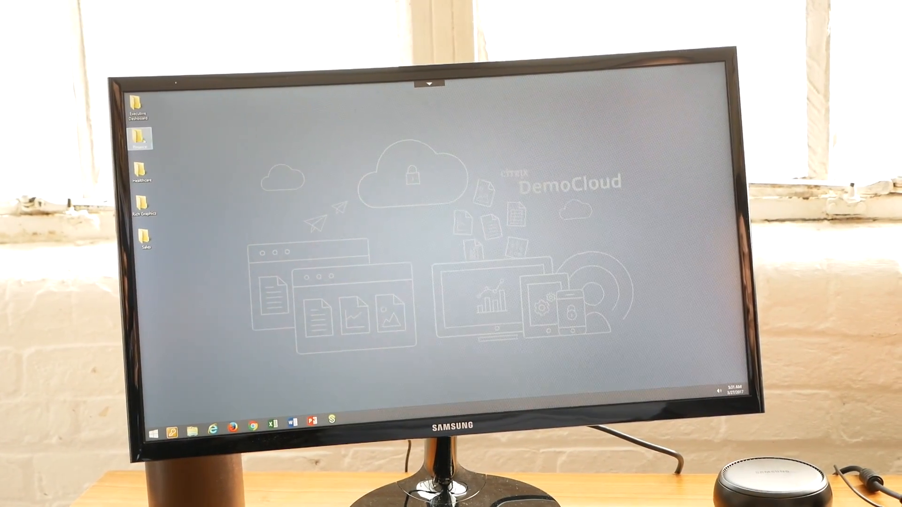
double_click(140, 138)
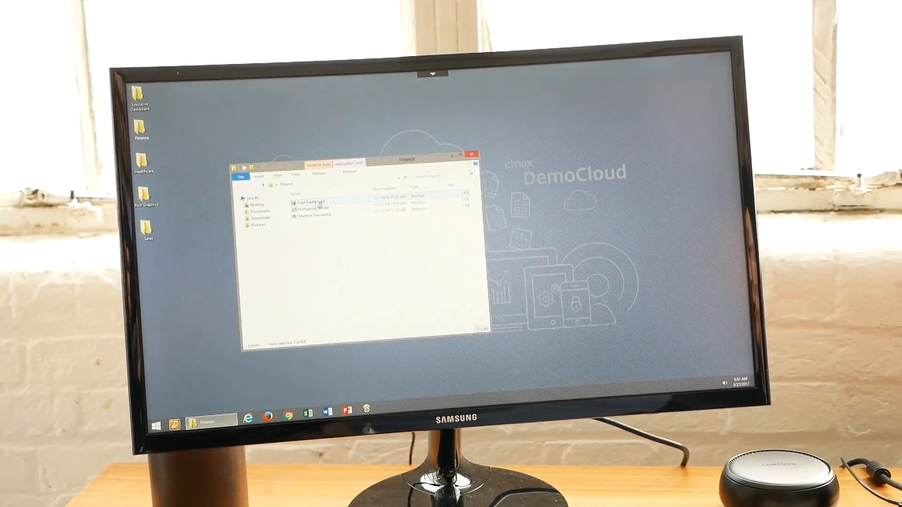
double_click(311, 202)
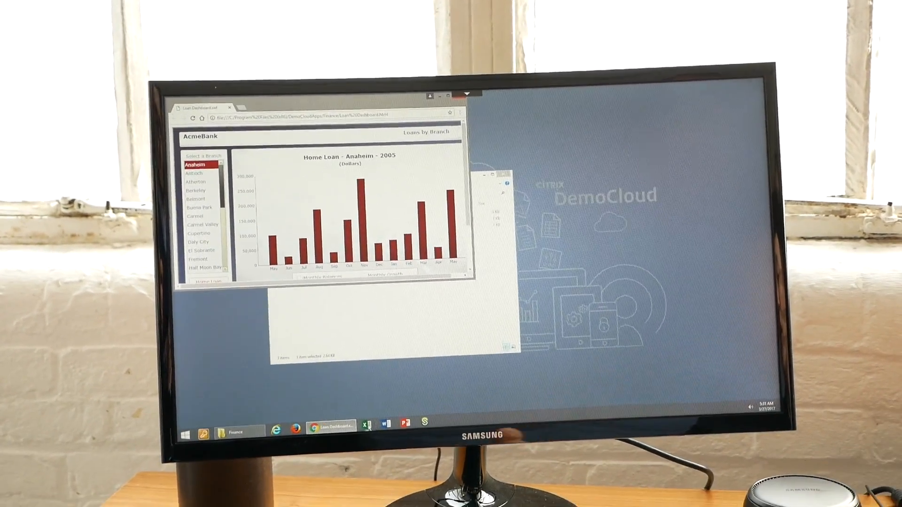
Start Excel and PowerPoint from the virtual desktop's taskbar.
left_click(365, 427)
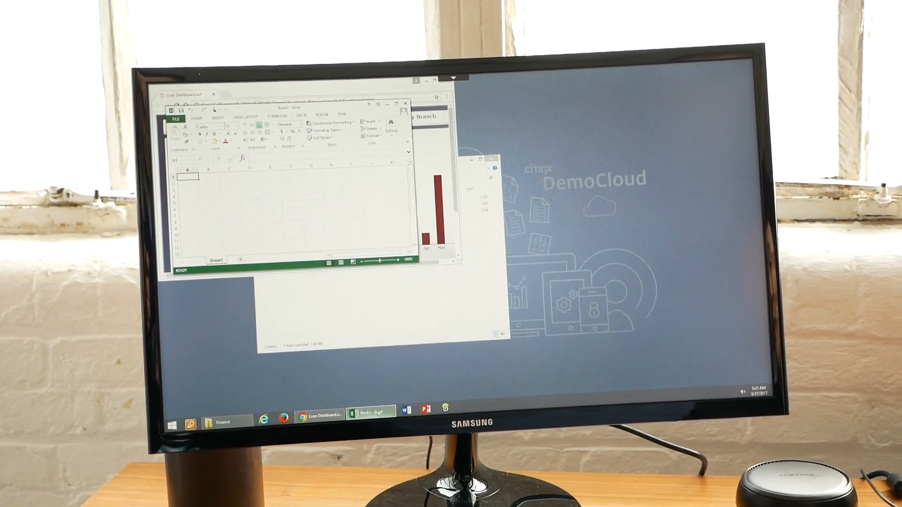
left_click(427, 412)
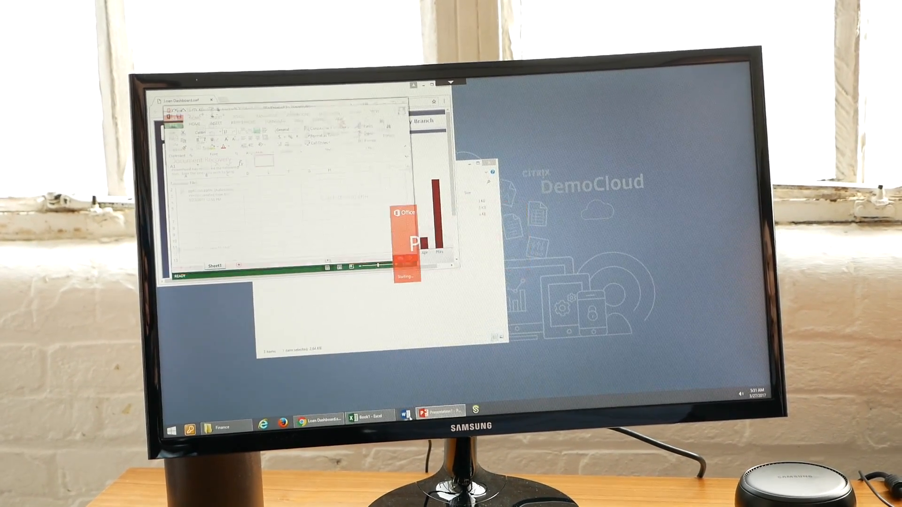